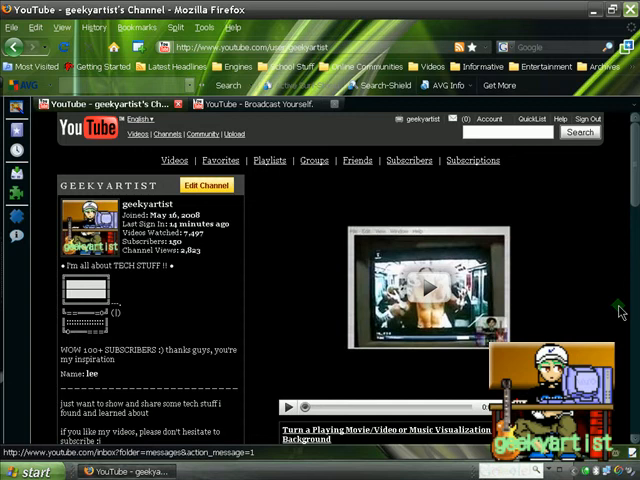
# Run GPEDIT.MSC from the Start > Run dialog to launch Local Computer Policy
pyautogui.scroll(-3)
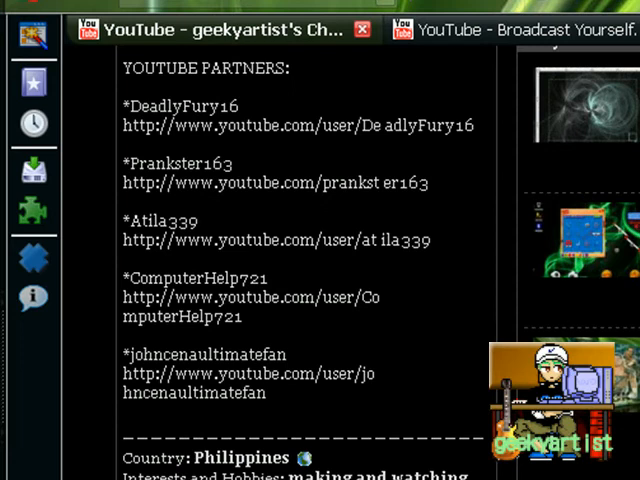
pyautogui.scroll(3)
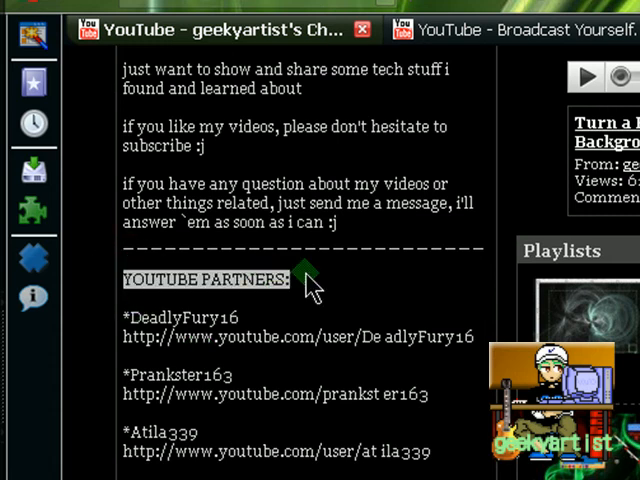
pyautogui.scroll(-3)
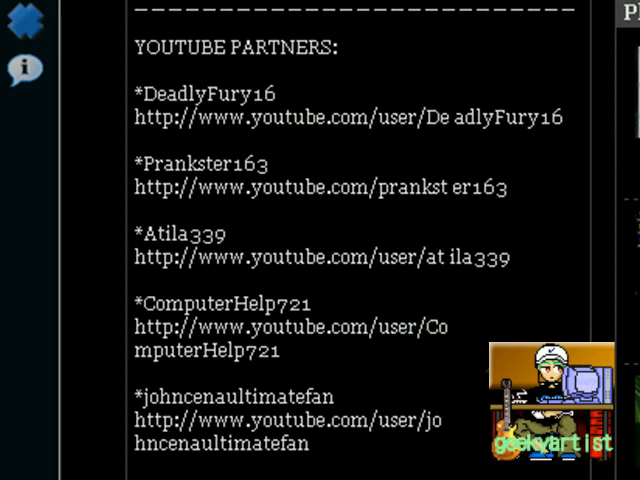
pyautogui.moveTo(485, 385)
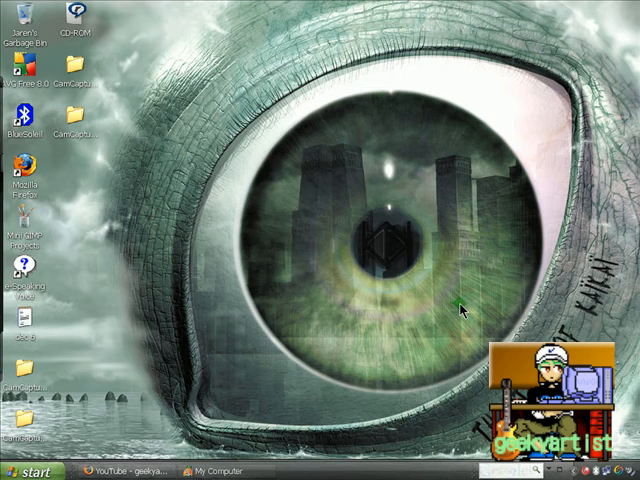
pyautogui.moveTo(232, 300)
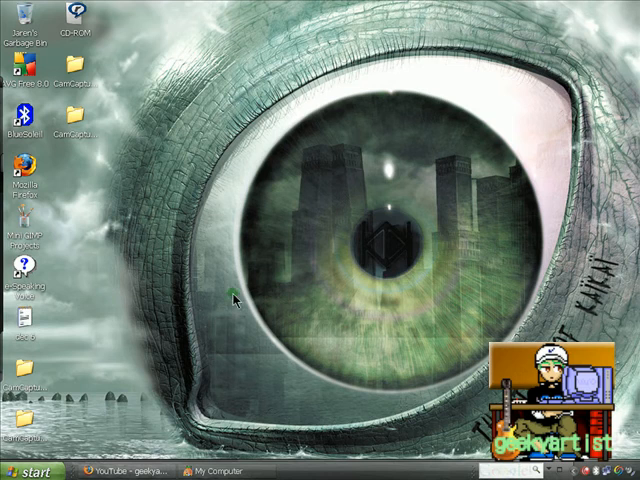
pyautogui.click(33, 470)
pyautogui.write('GPEDIT.MSC')
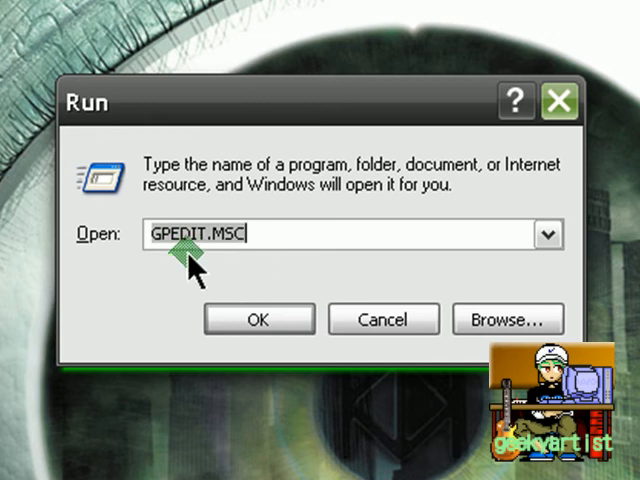
pyautogui.click(258, 319)
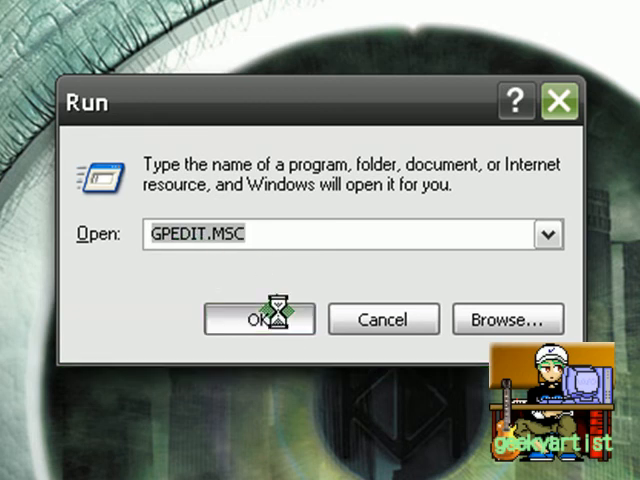
pyautogui.click(258, 318)
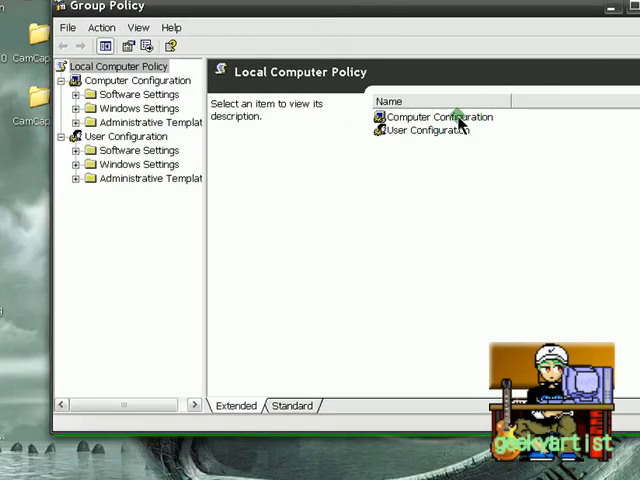
# Navigate Computer Configuration > Administrative Templates > System and open the Turn off Autoplay properties
pyautogui.doubleClick(437, 117)
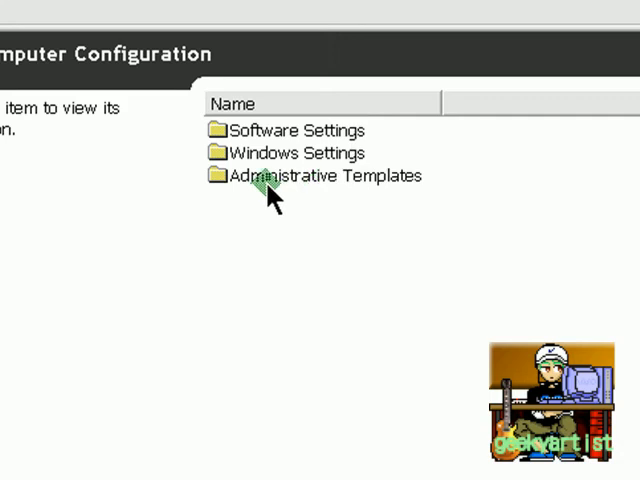
pyautogui.doubleClick(322, 175)
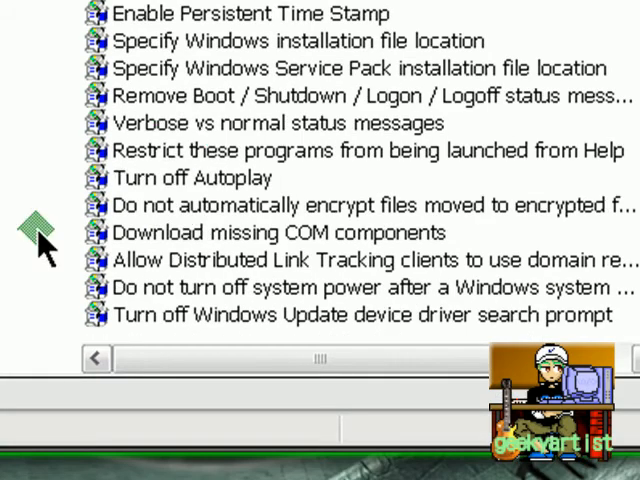
pyautogui.doubleClick(181, 178)
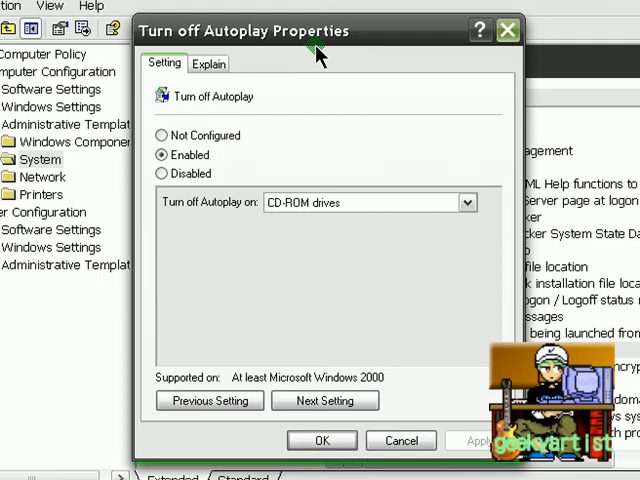
# Try Turn off Autoplay as Disabled and All drives, then restore Enabled for CD-ROM drives
pyautogui.click(208, 63)
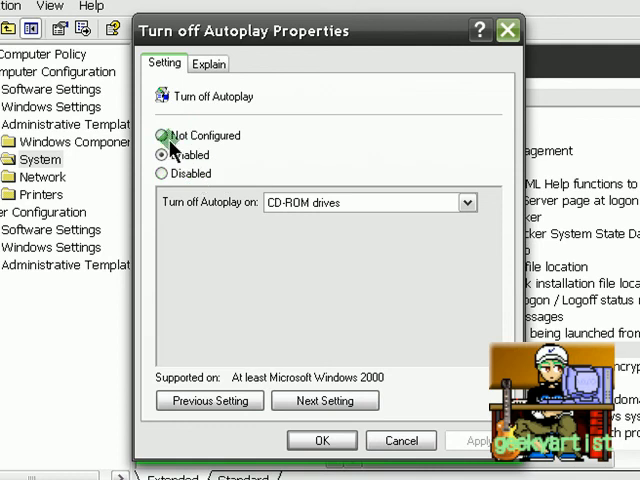
pyautogui.click(161, 135)
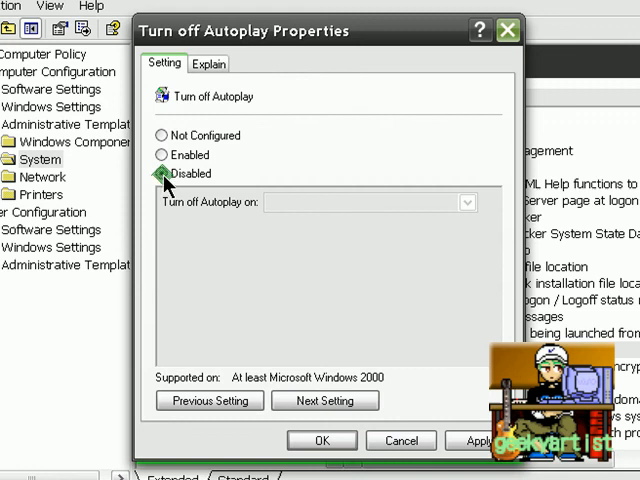
pyautogui.click(162, 155)
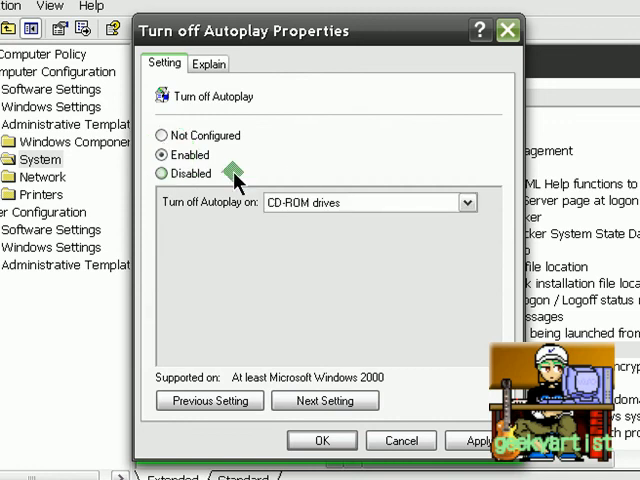
pyautogui.moveTo(231, 240)
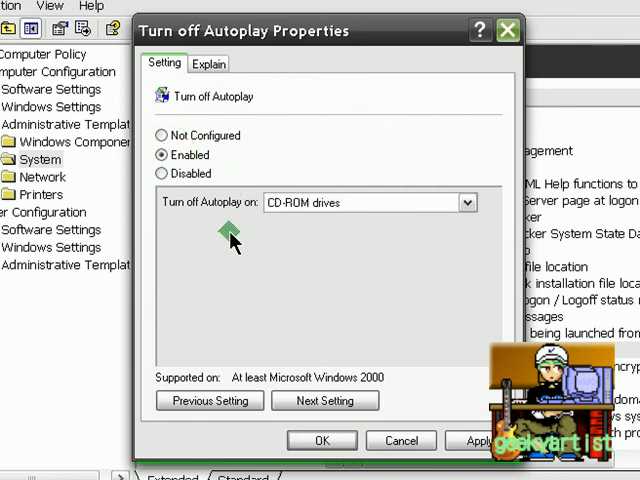
pyautogui.moveTo(347, 210)
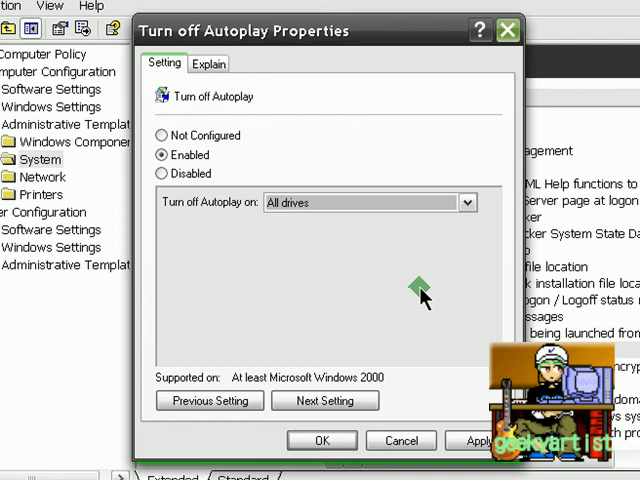
pyautogui.moveTo(420, 295)
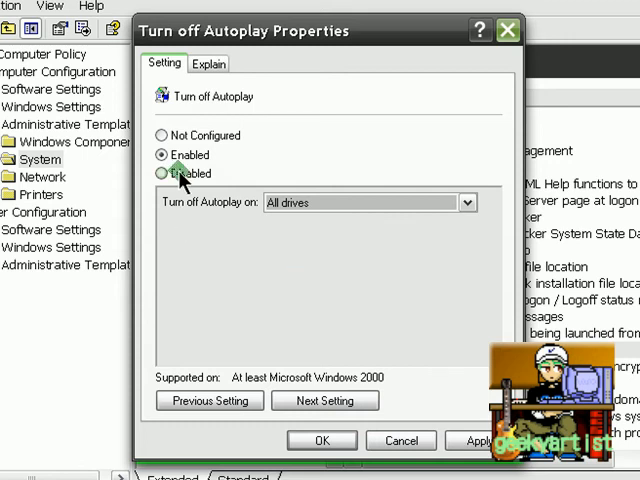
pyautogui.click(160, 173)
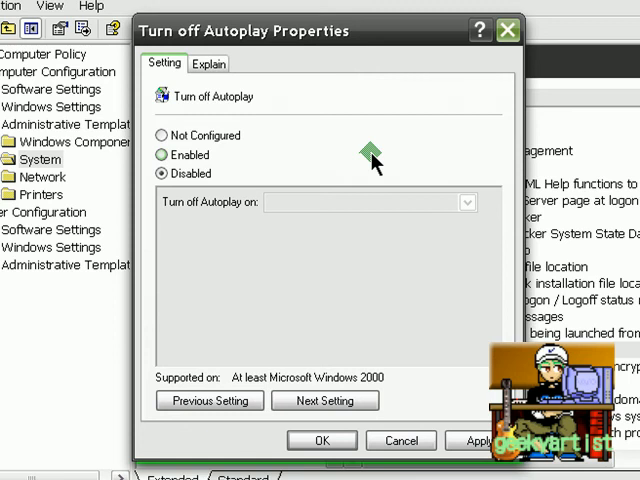
pyautogui.moveTo(222, 200)
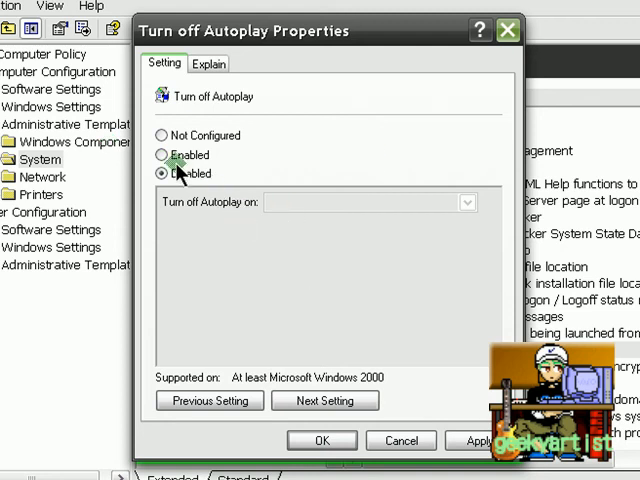
pyautogui.click(160, 154)
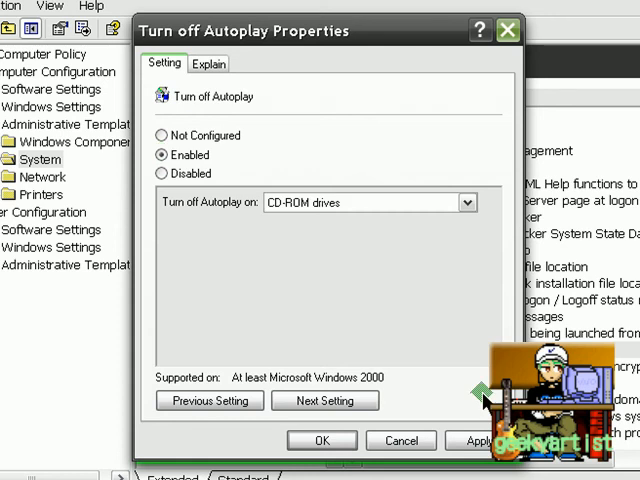
pyautogui.moveTo(367, 297)
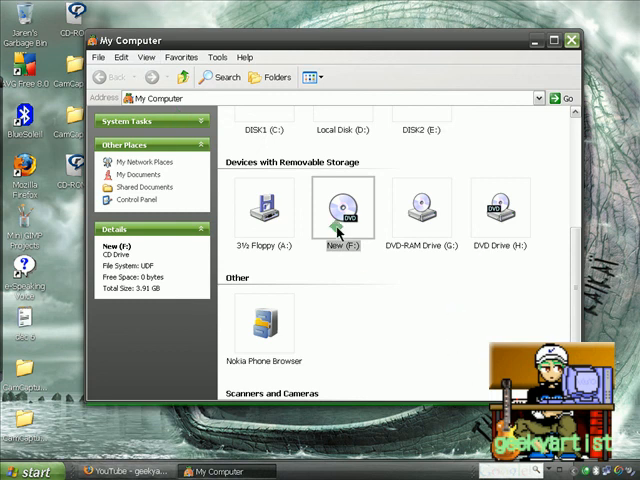
# Bring up the play options for DVD drive New (F:) in My Computer
pyautogui.rightClick(338, 210)
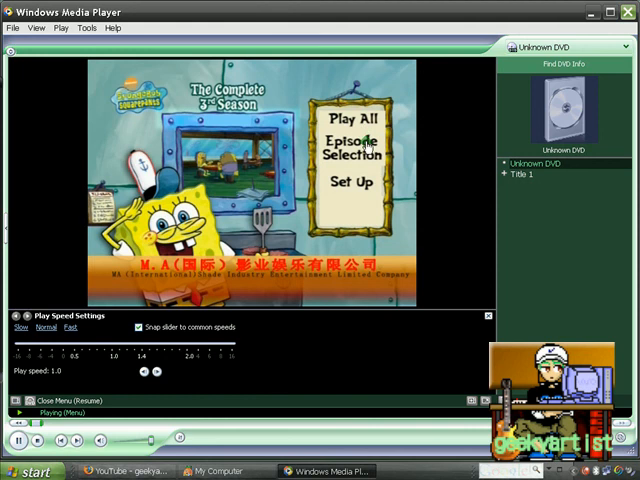
# Choose Episode Selection on the SpongeBob DVD menu and skip to the next chapter
pyautogui.click(346, 143)
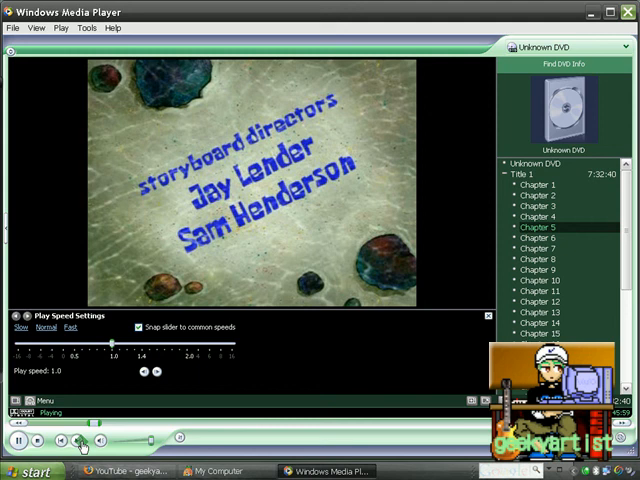
pyautogui.click(17, 440)
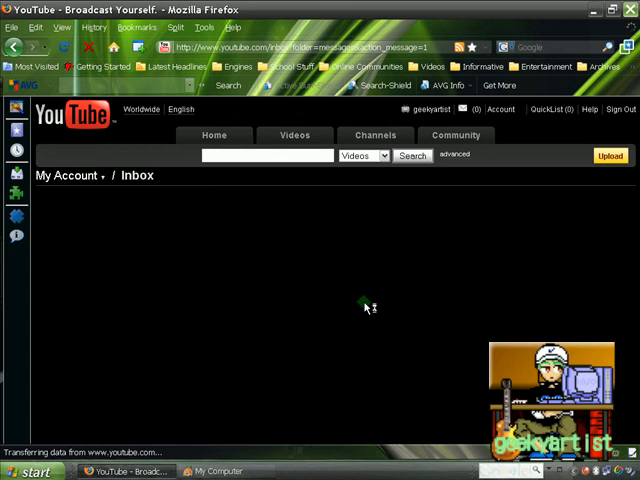
pyautogui.moveTo(383, 341)
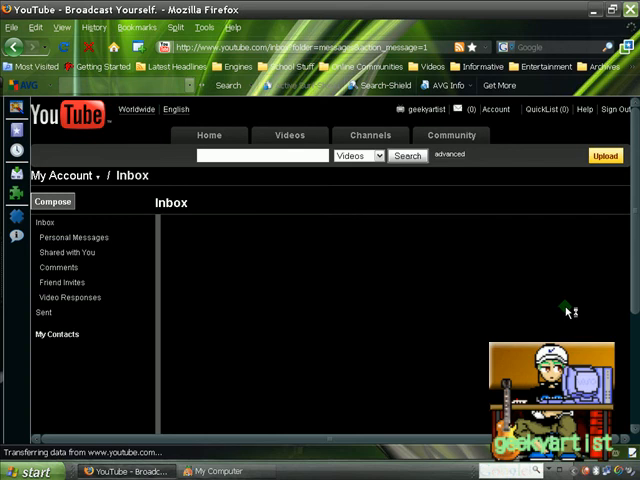
# Show Personal Messages in the YouTube Inbox and scroll through the message list
pyautogui.click(73, 237)
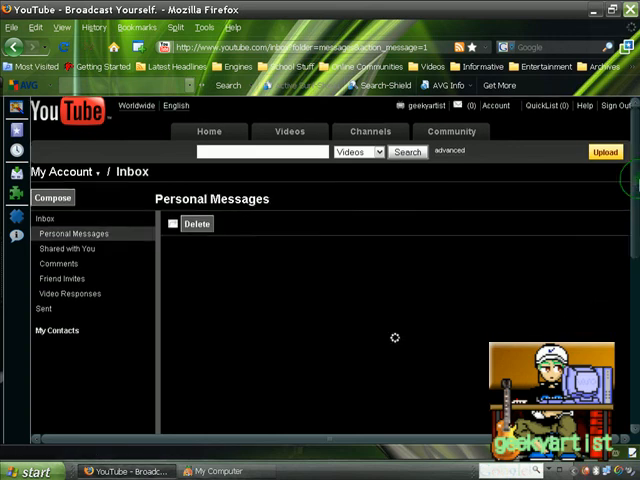
pyautogui.scroll(-3)
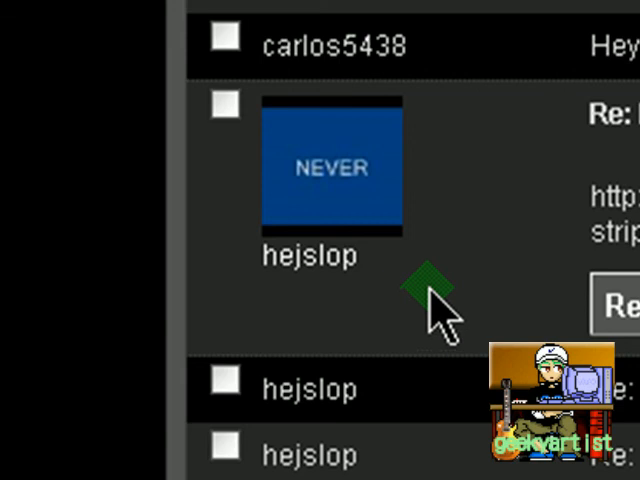
pyautogui.moveTo(470, 310)
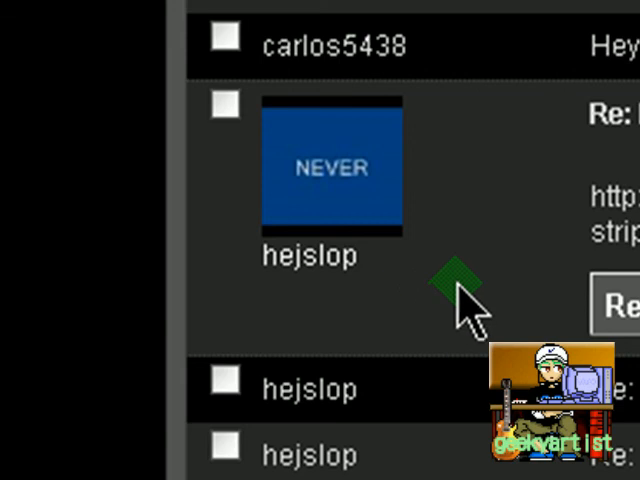